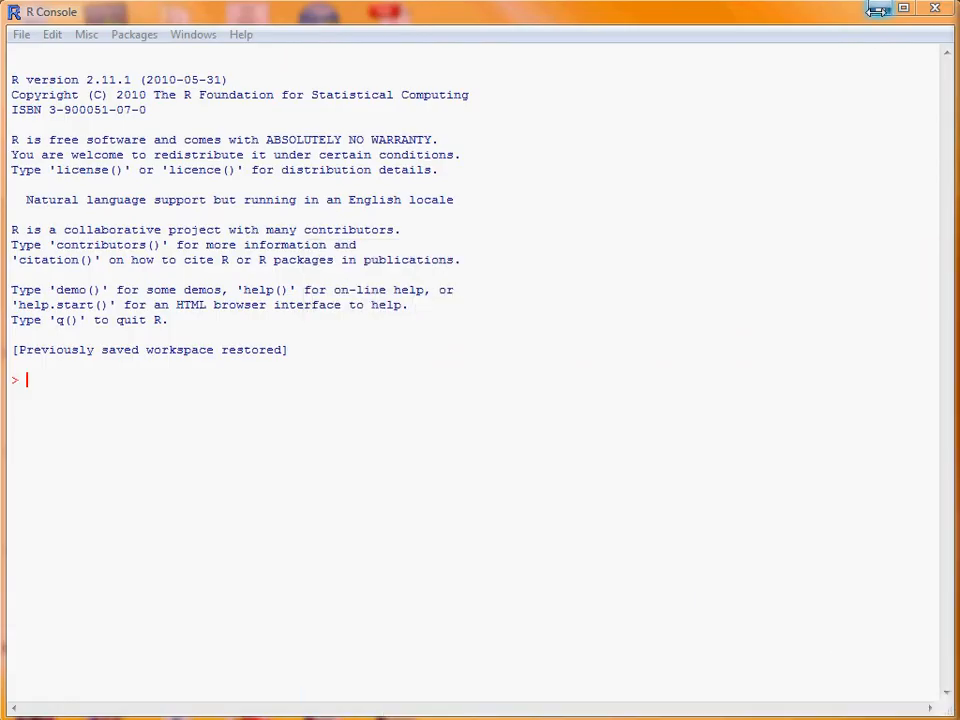
mouse_move(860, 54)
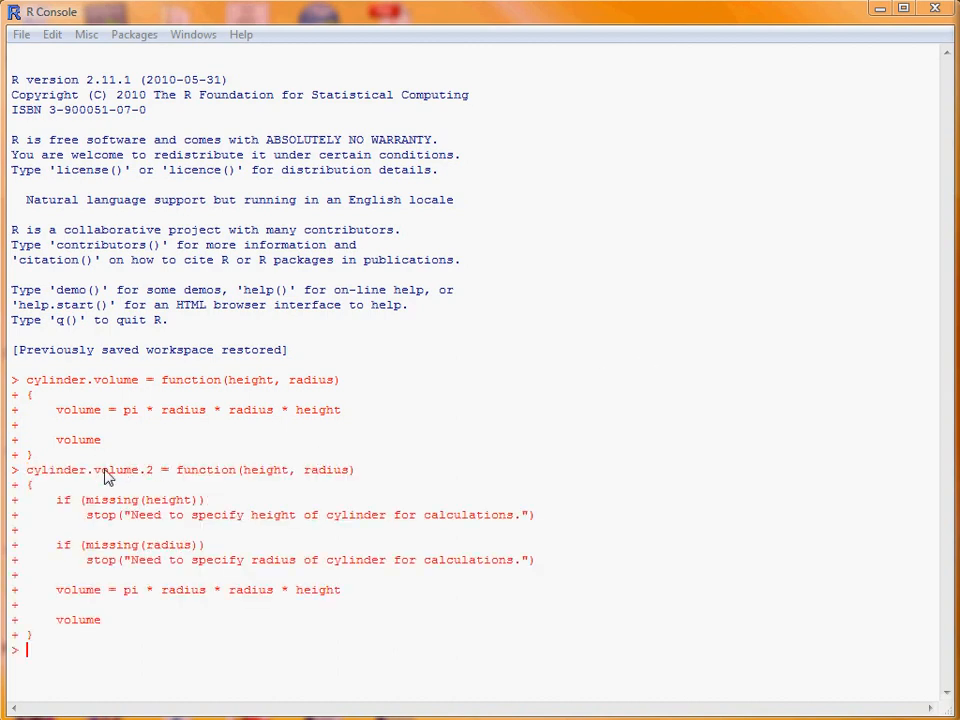
mouse_move(70, 512)
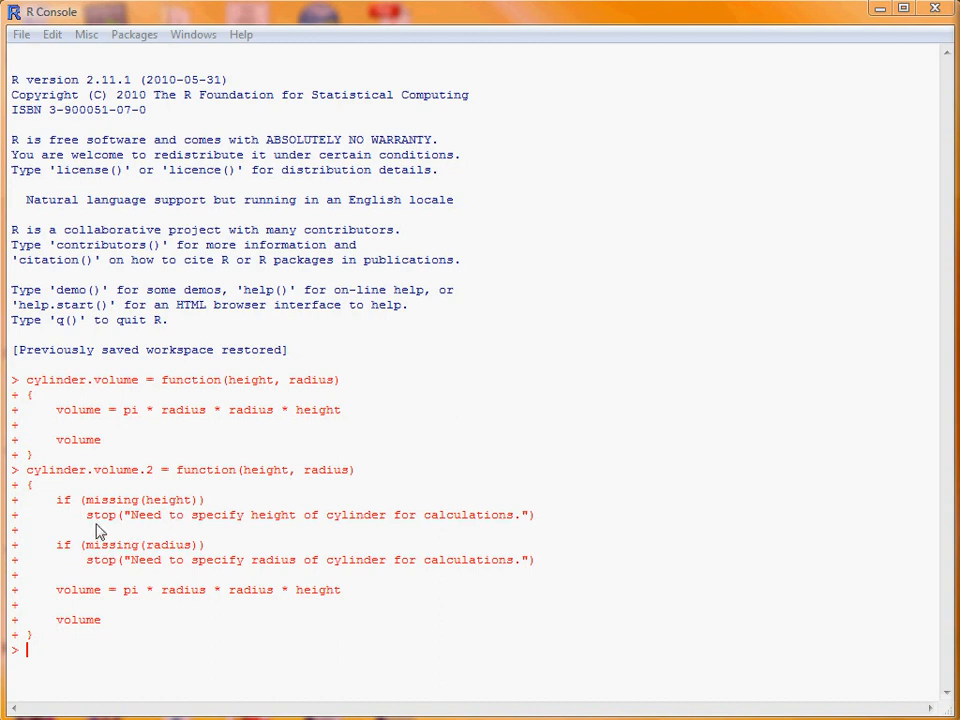
mouse_move(118, 528)
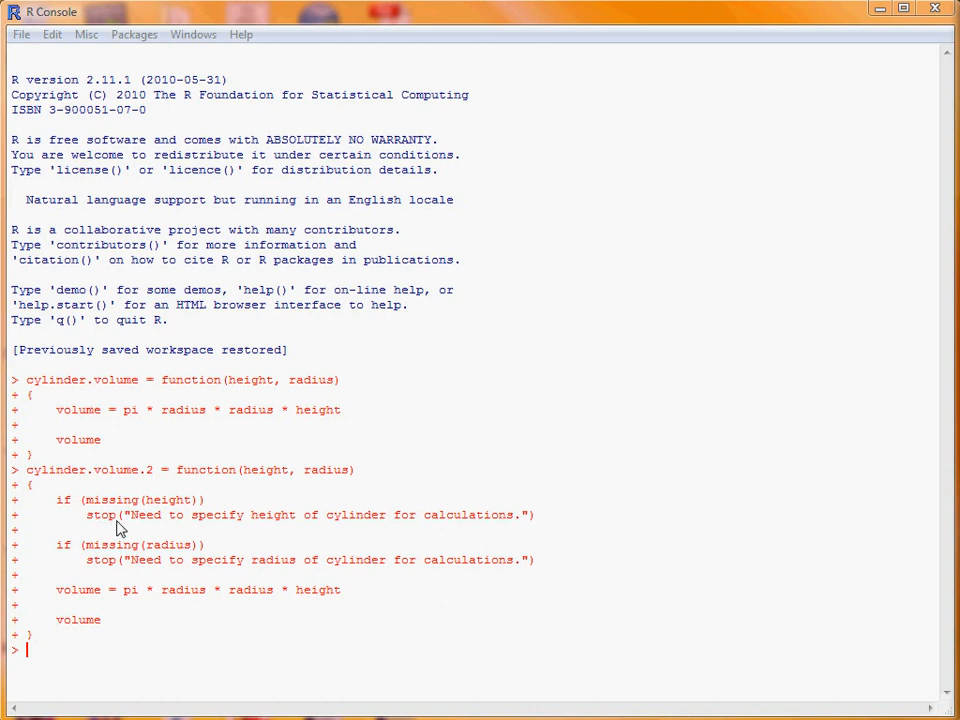
mouse_move(152, 528)
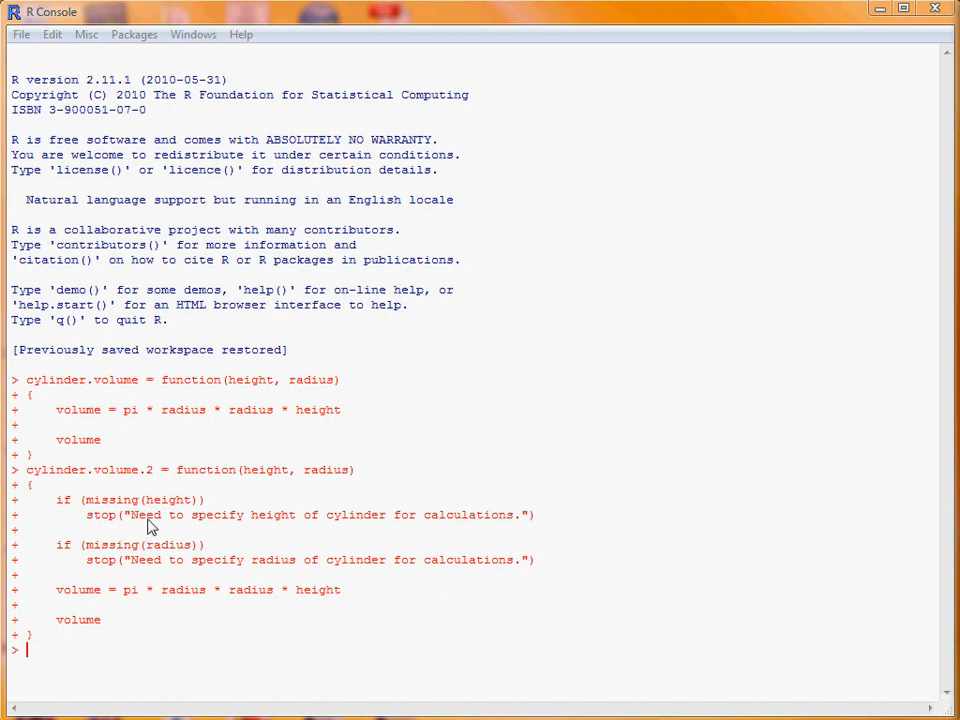
mouse_move(258, 528)
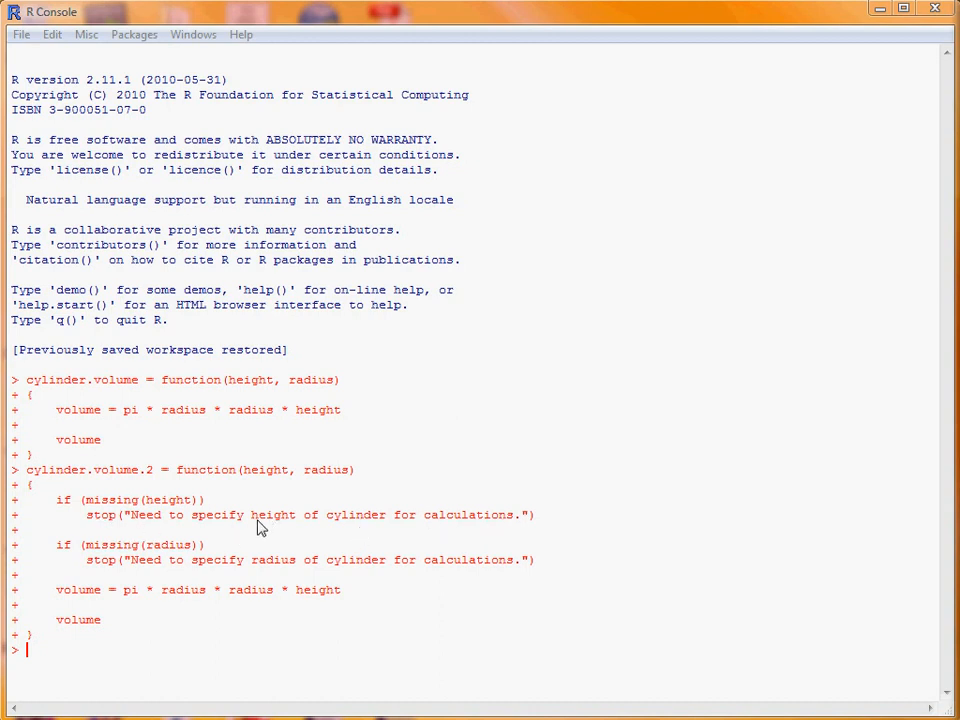
mouse_move(278, 530)
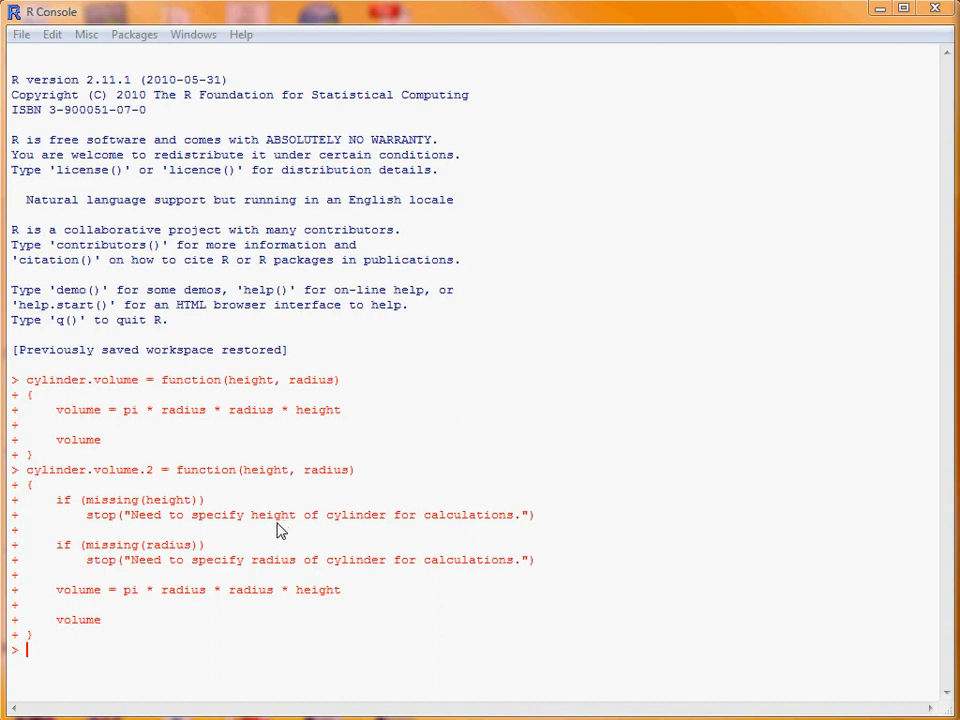
mouse_move(524, 532)
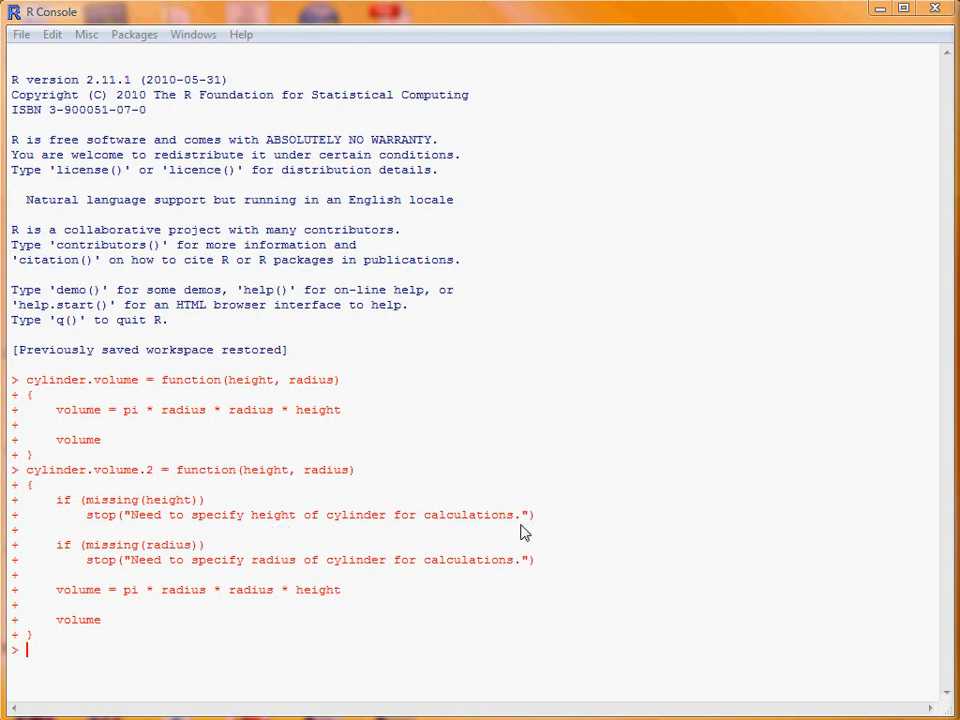
mouse_move(116, 528)
text(cylinder.volume.2(height = 7))
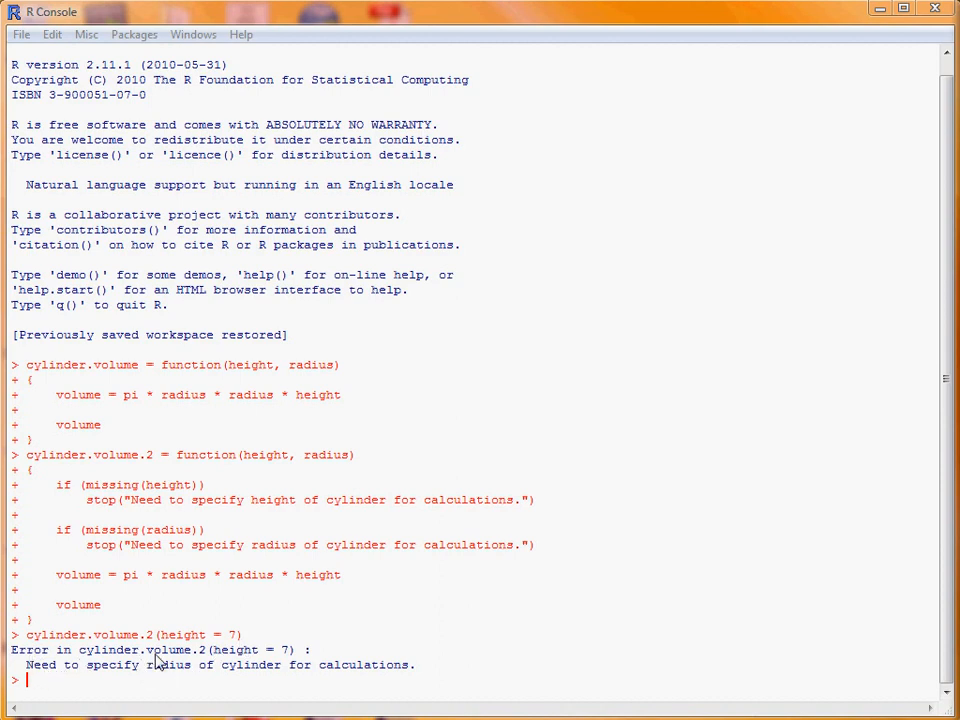
mouse_move(144, 690)
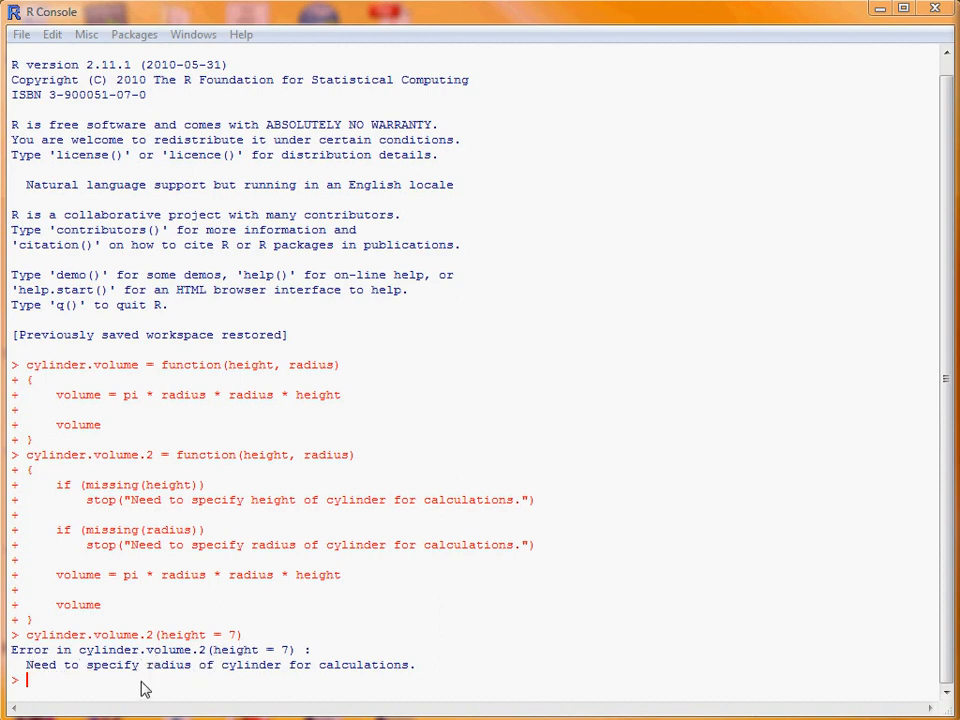
mouse_move(144, 690)
text(cylinder.volume.2(radius = 10))
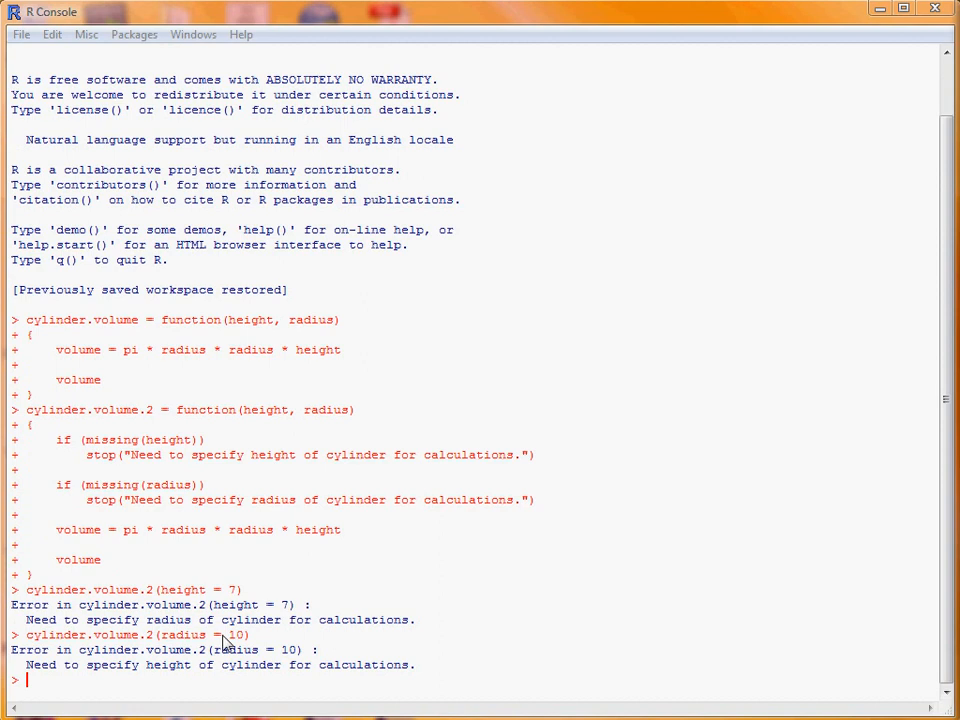
mouse_move(276, 684)
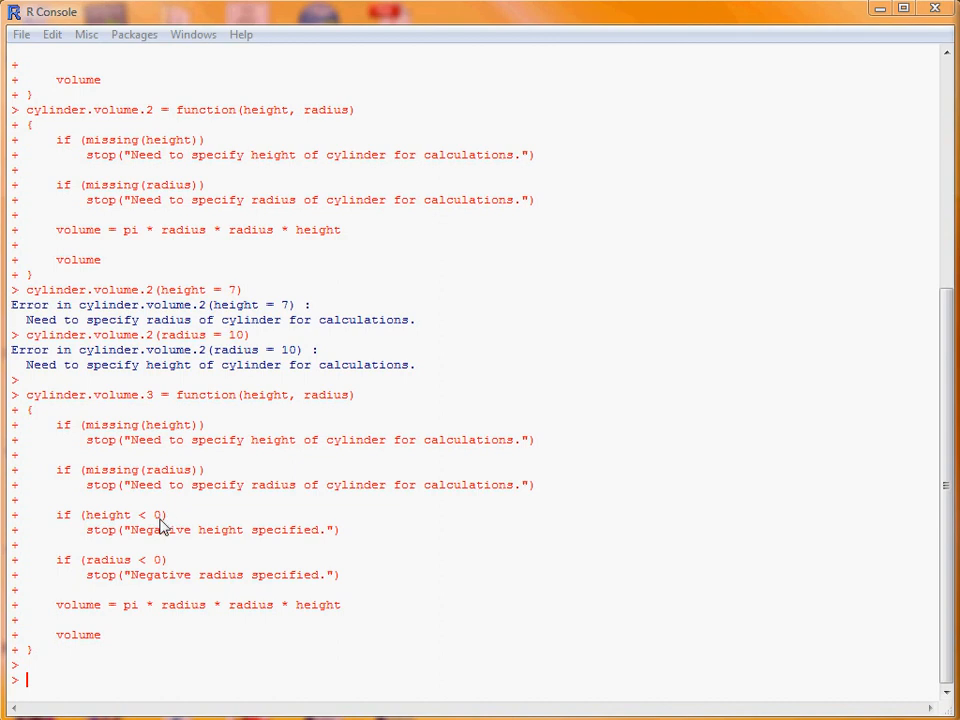
mouse_move(184, 542)
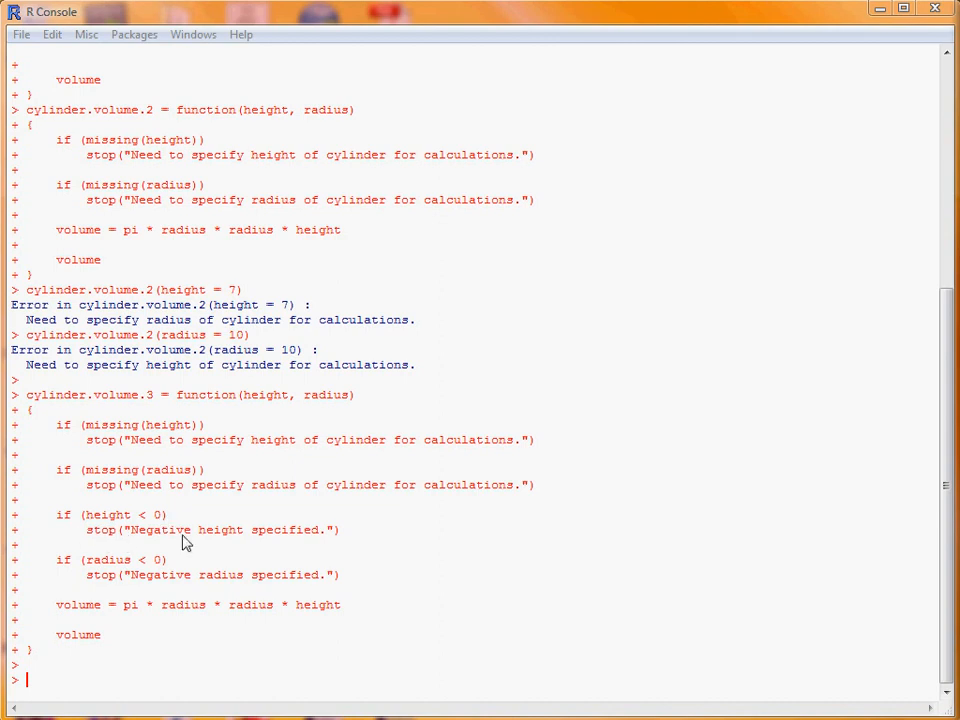
mouse_move(350, 544)
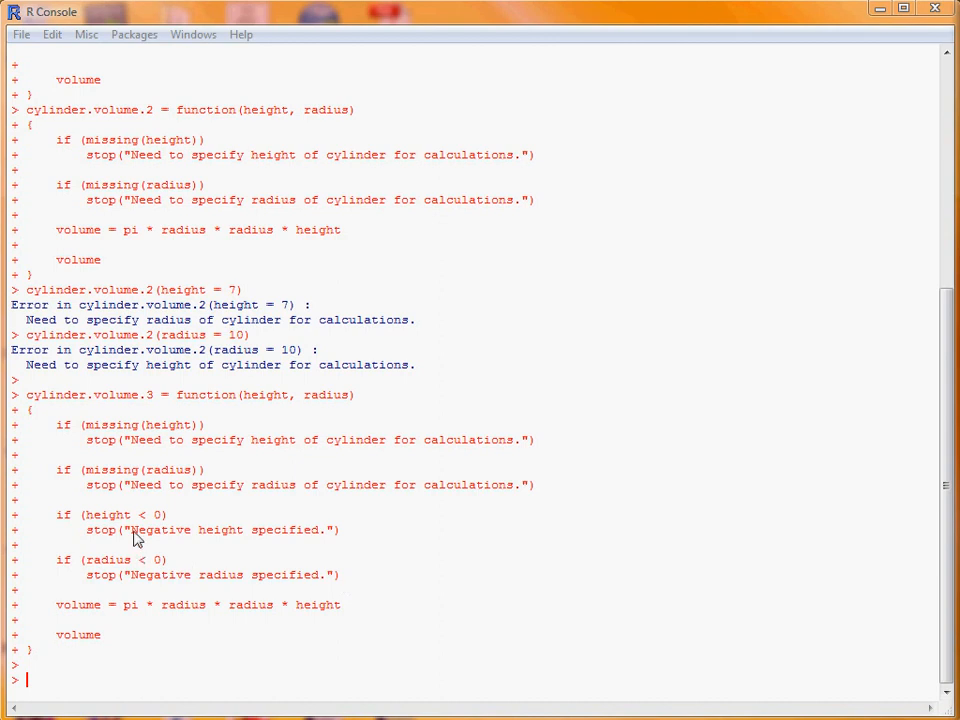
mouse_move(136, 420)
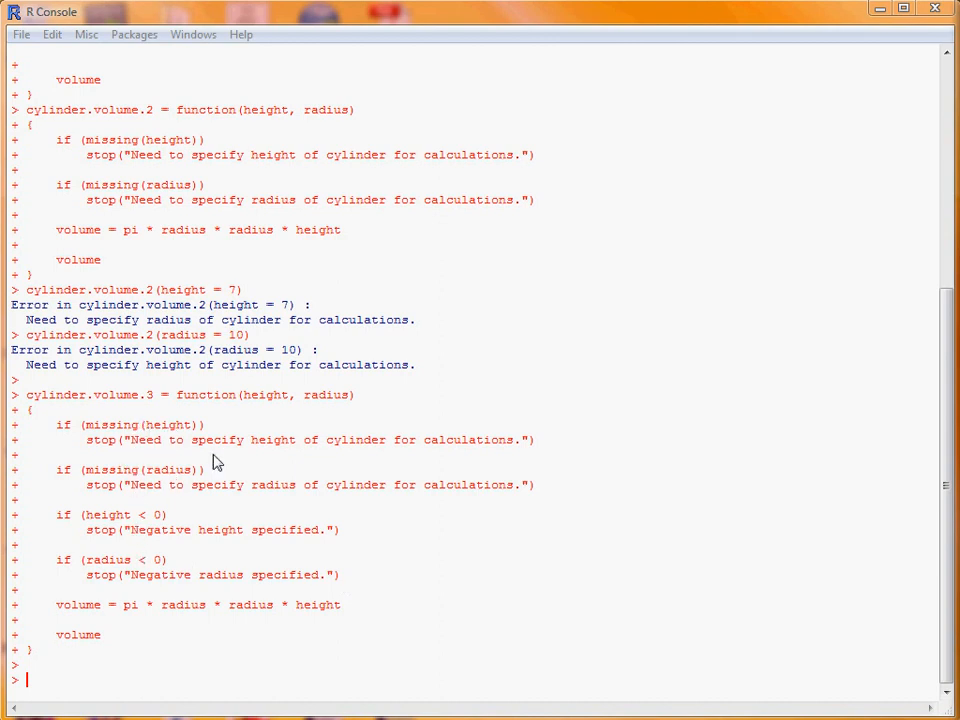
mouse_move(140, 528)
text(cylinder.volume.3(10, -4))
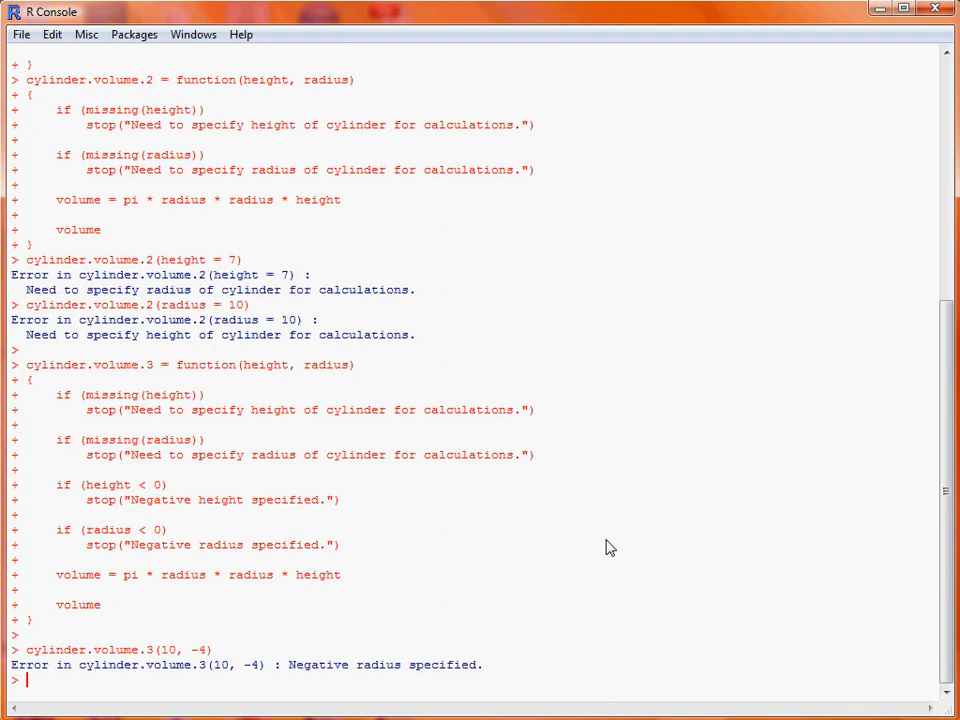
mouse_move(384, 650)
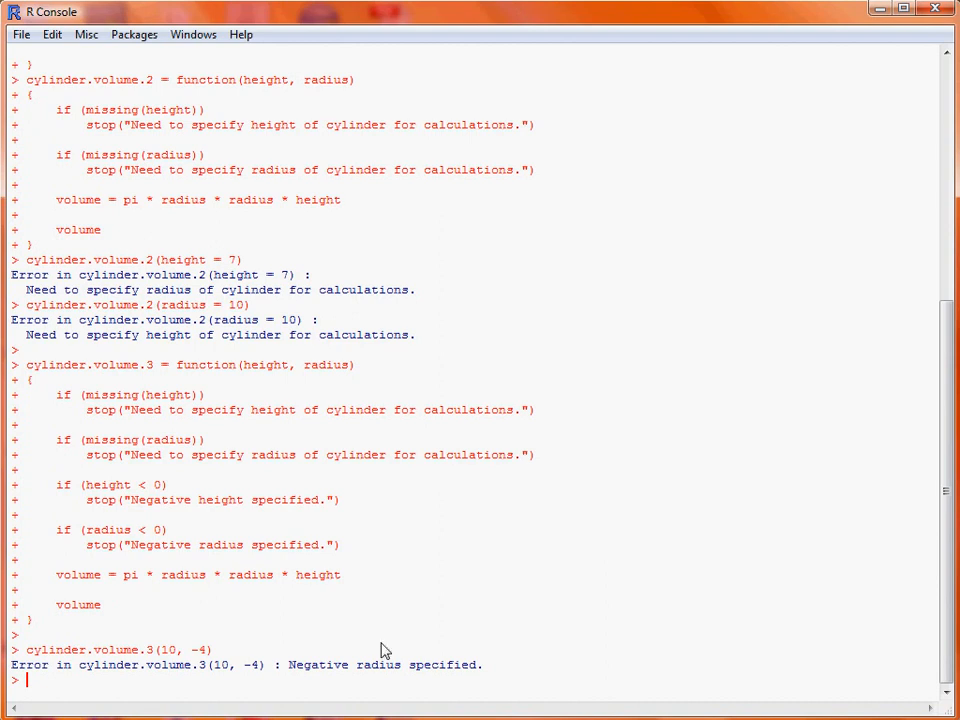
mouse_move(344, 676)
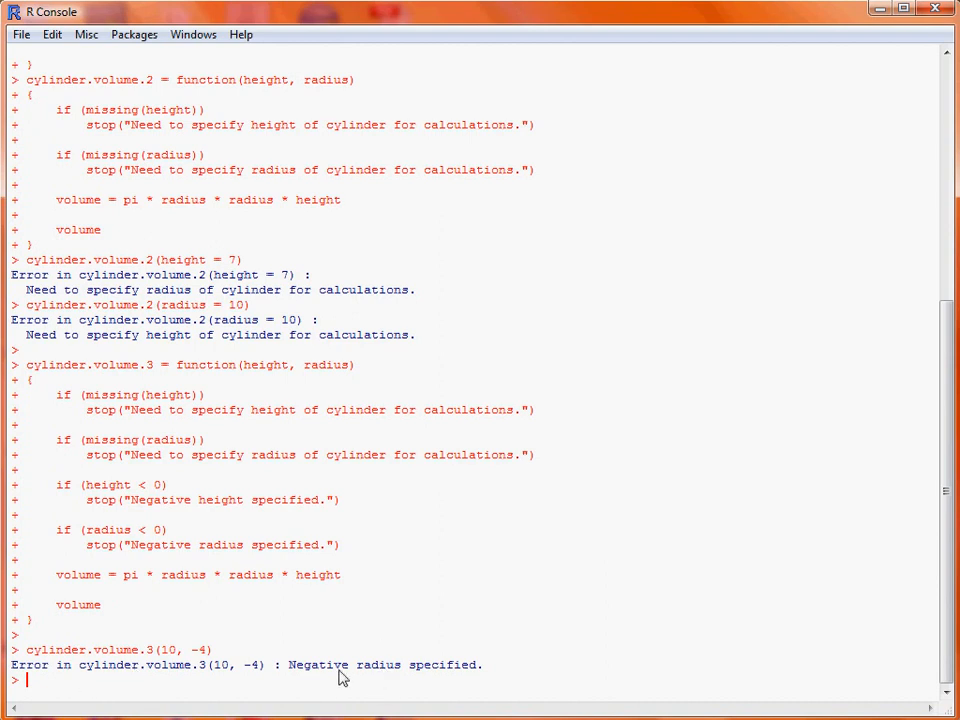